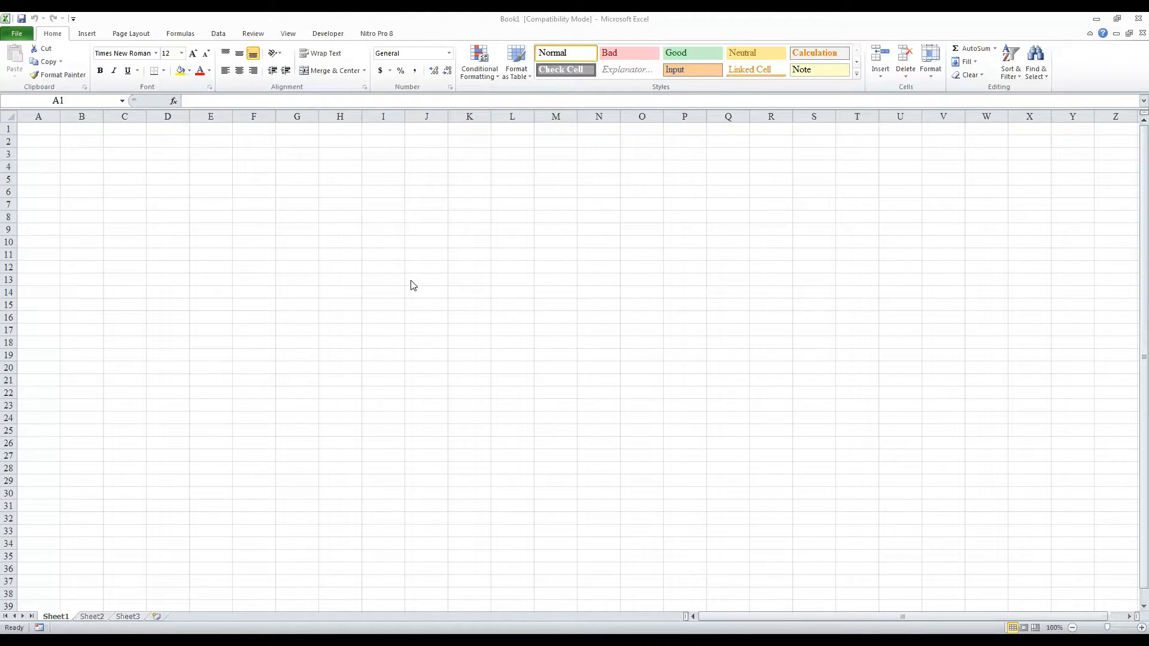
pyautogui.moveTo(600, 359)
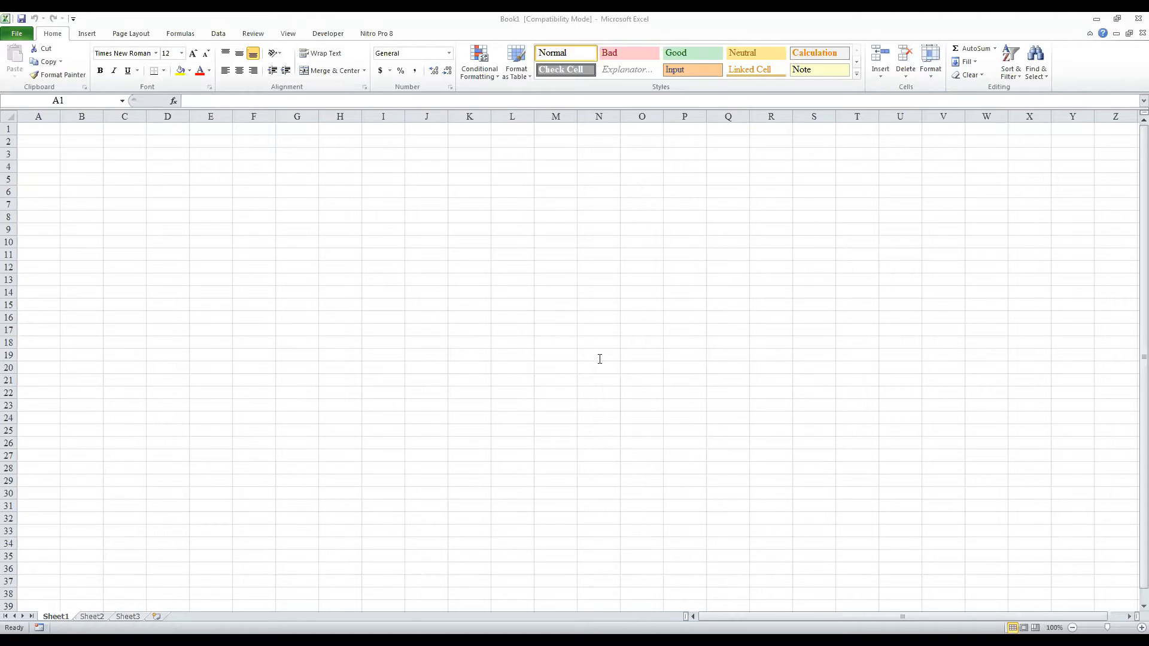
pyautogui.moveTo(277, 623)
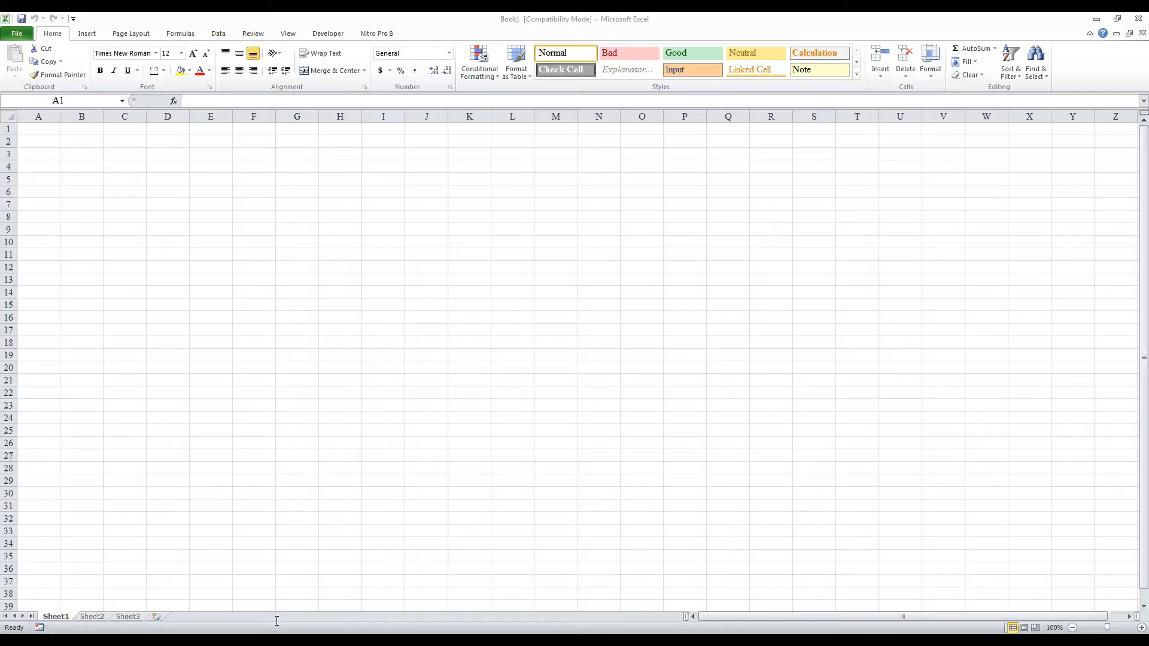
# Draw an ActiveX command button over columns N–Q, rows 8–12, and open its click routine
pyautogui.click(37, 130)
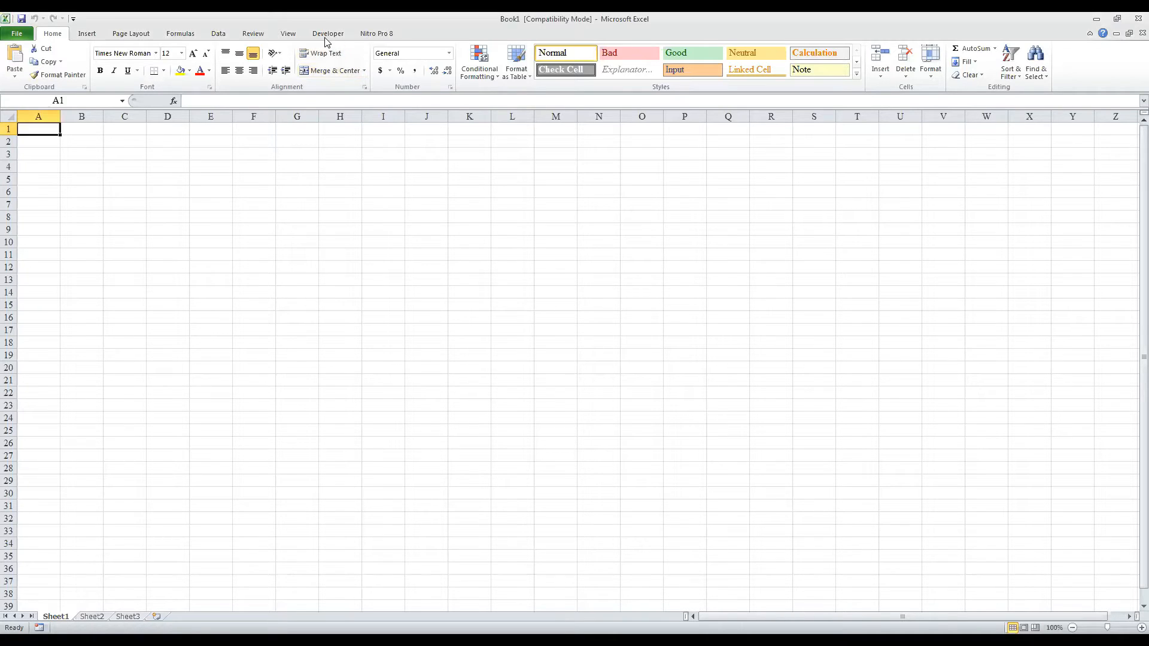
pyautogui.click(327, 33)
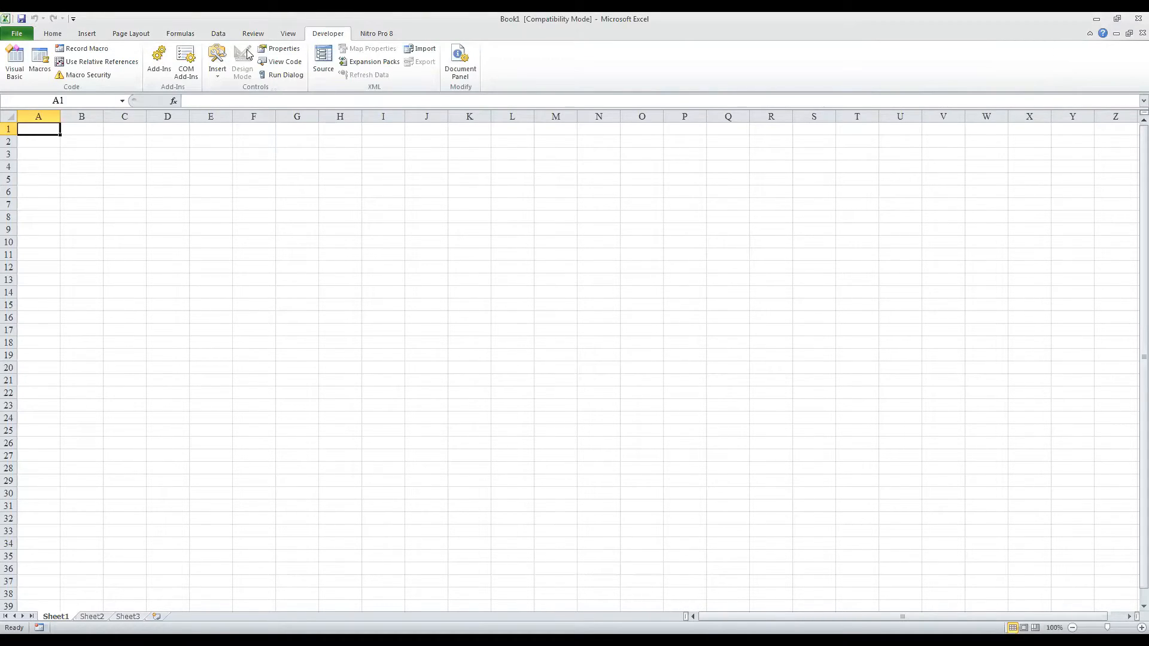
pyautogui.click(218, 62)
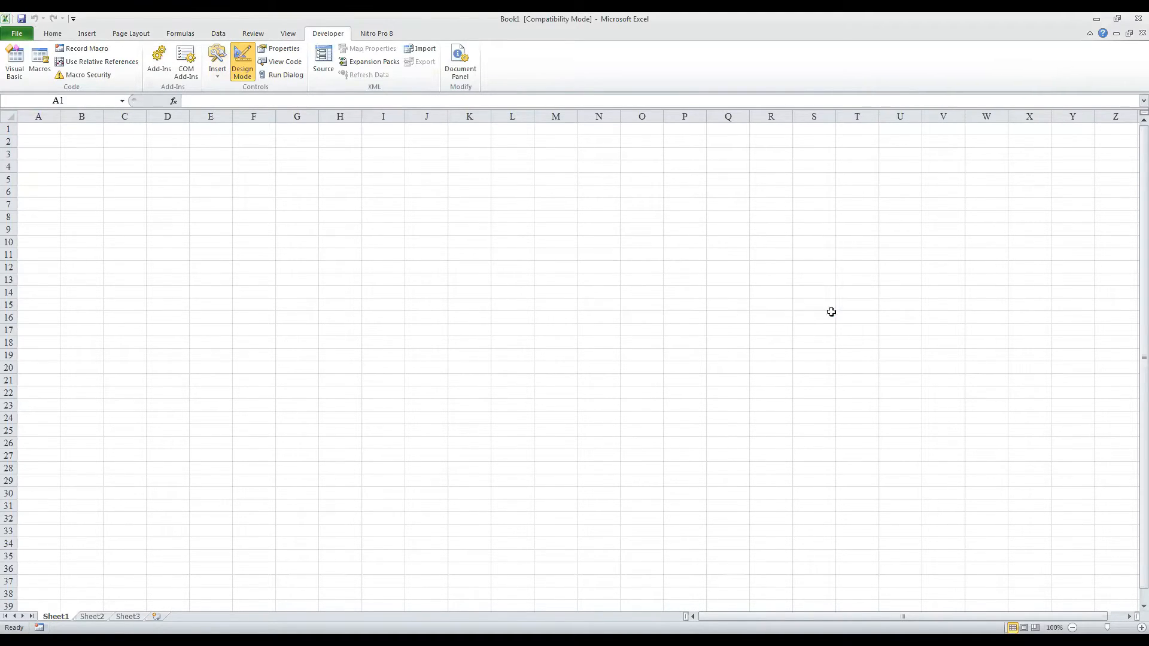
pyautogui.moveTo(593, 216); pyautogui.dragTo(838, 314)
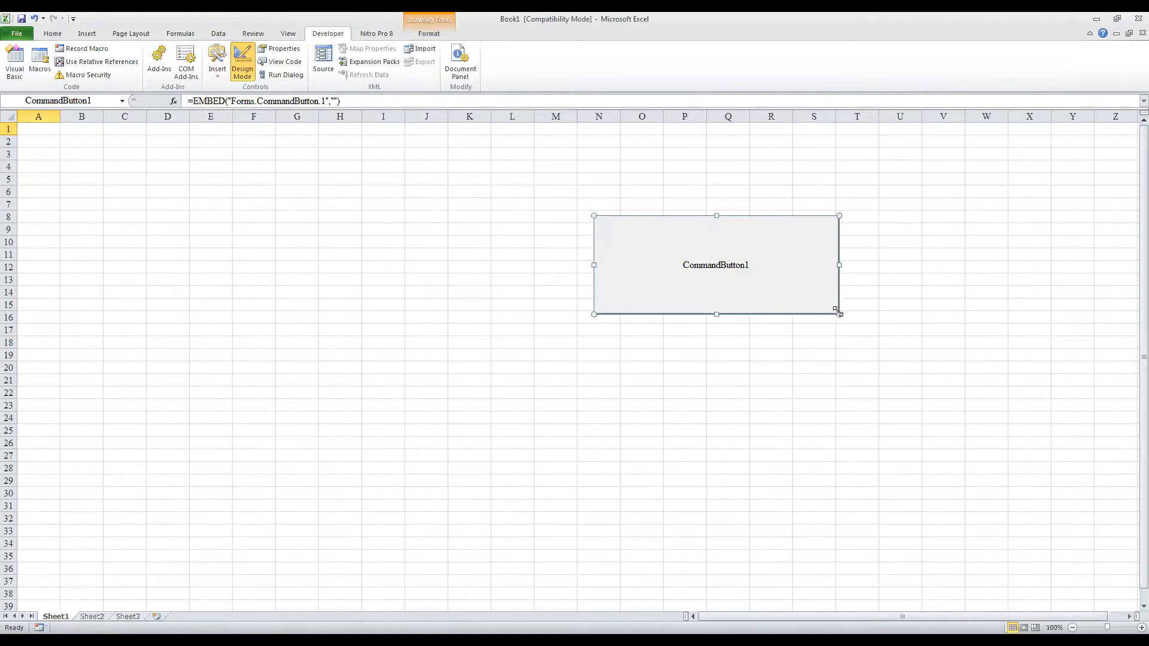
pyautogui.moveTo(838, 313); pyautogui.dragTo(743, 266)
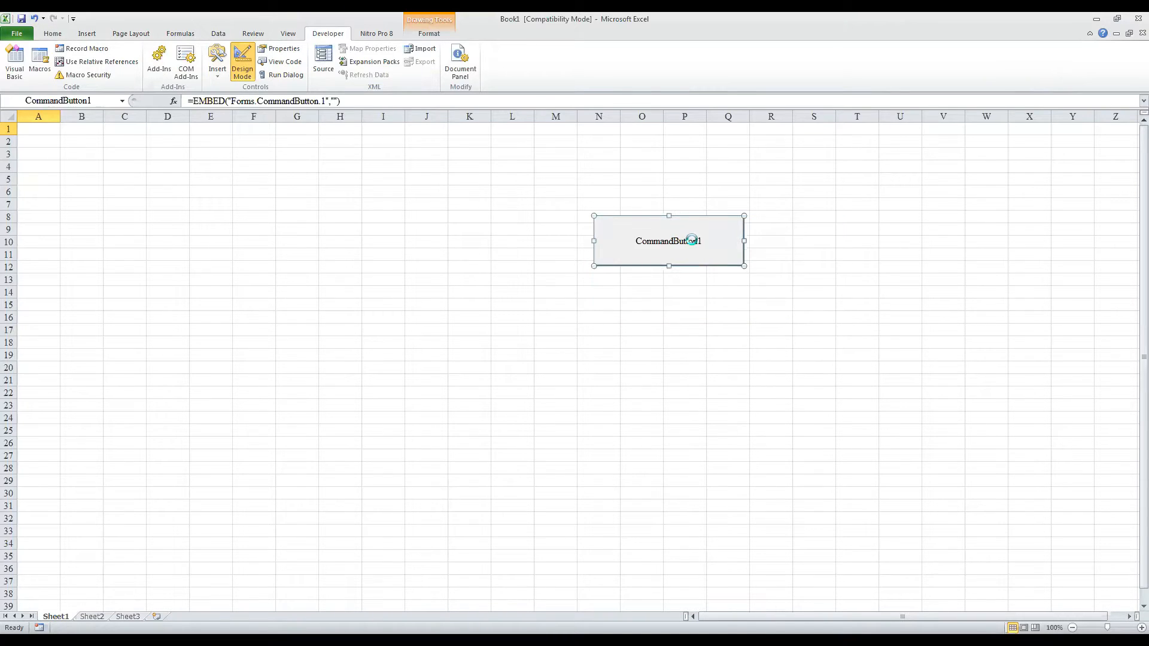
pyautogui.doubleClick(667, 240)
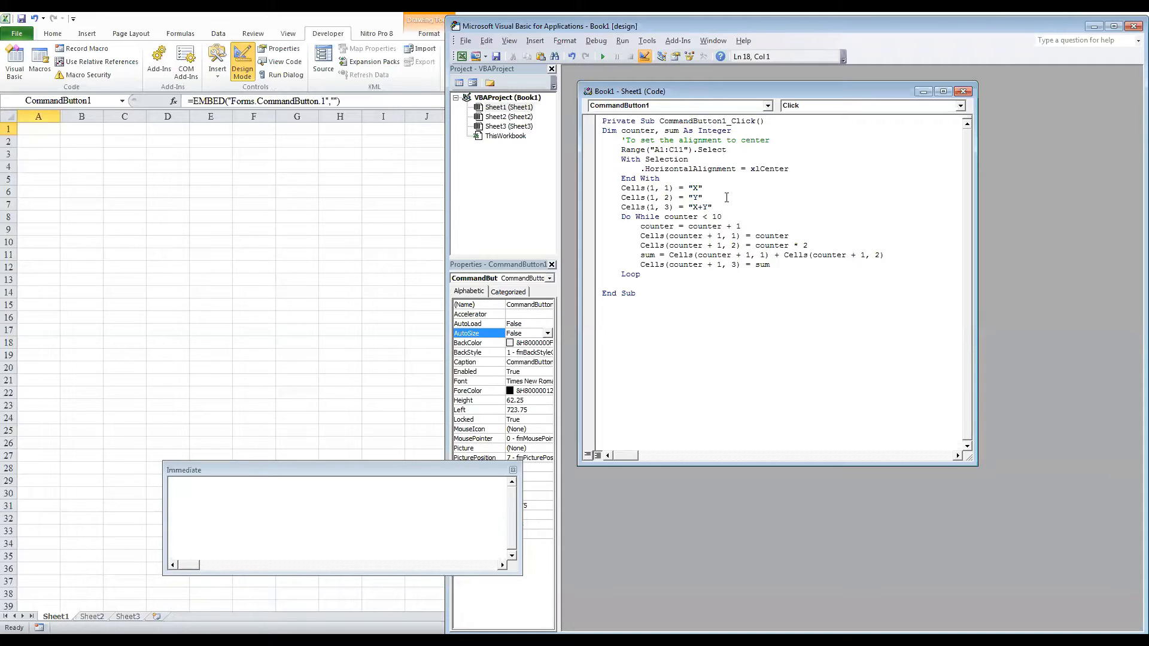
pyautogui.moveTo(605, 175)
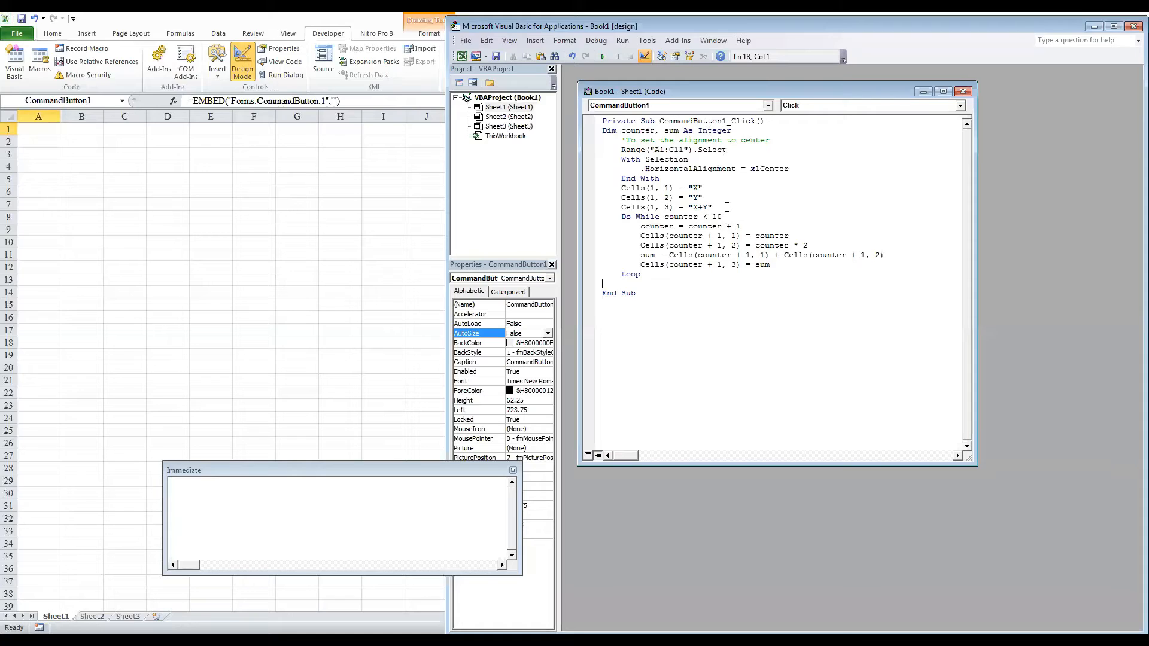
pyautogui.moveTo(709, 245)
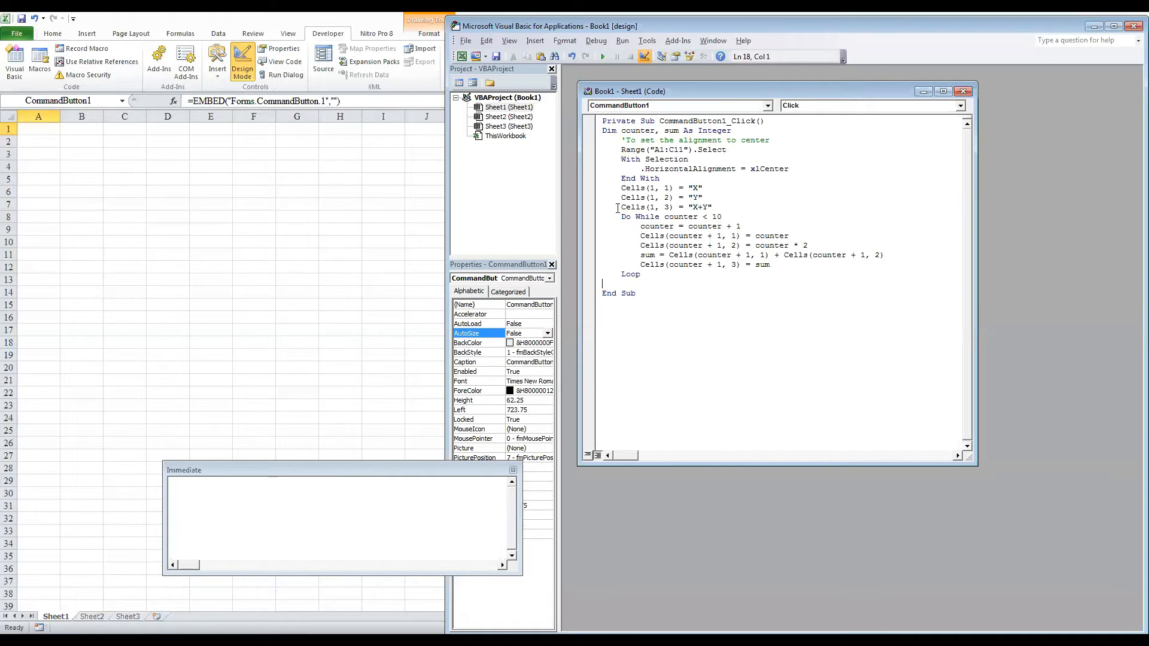
# Run CommandButton1_Click's Do While loop, filling A1:C11 with X, Y, X+Y headers and ten value rows
pyautogui.moveTo(621, 217); pyautogui.dragTo(638, 273)
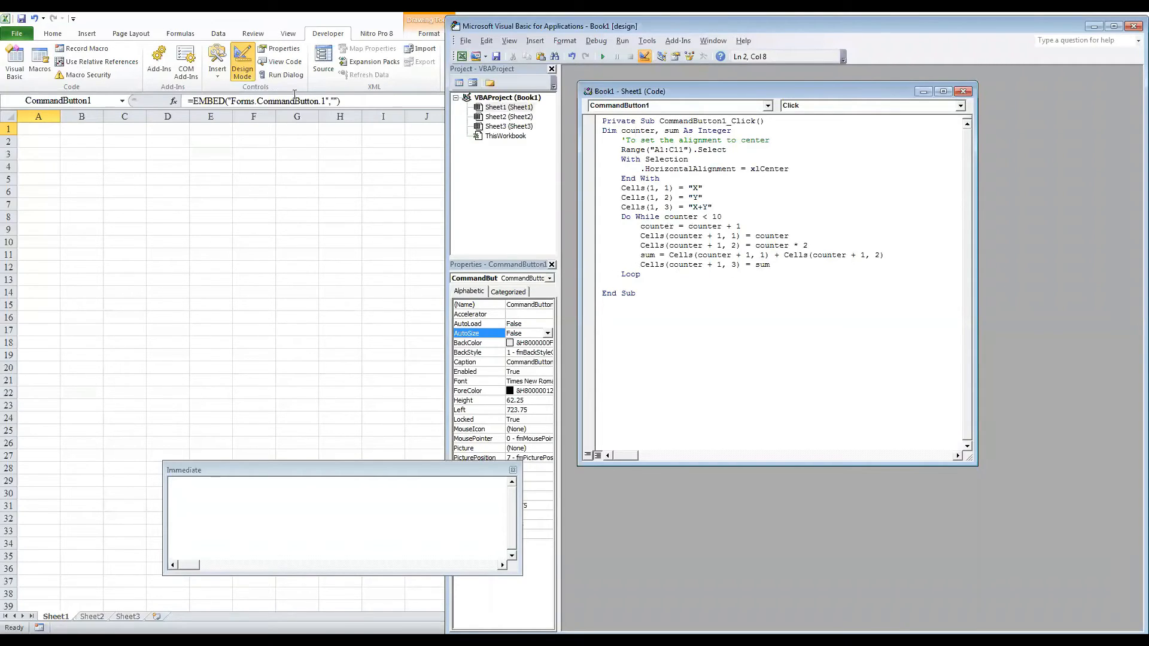
pyautogui.click(602, 57)
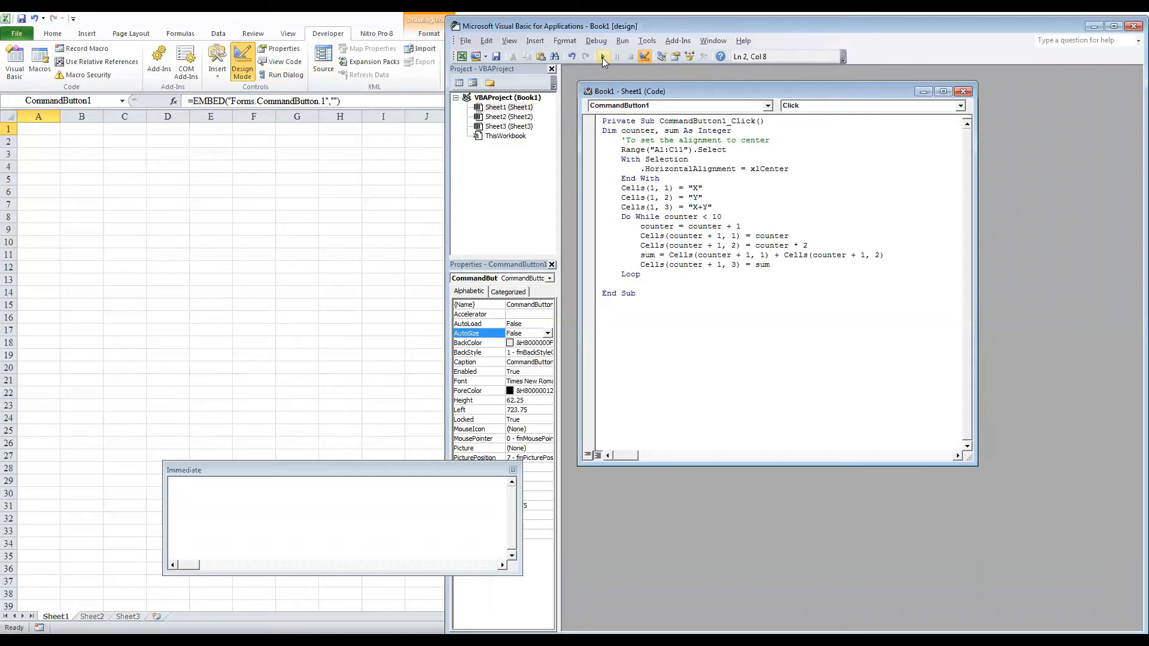
pyautogui.click(602, 57)
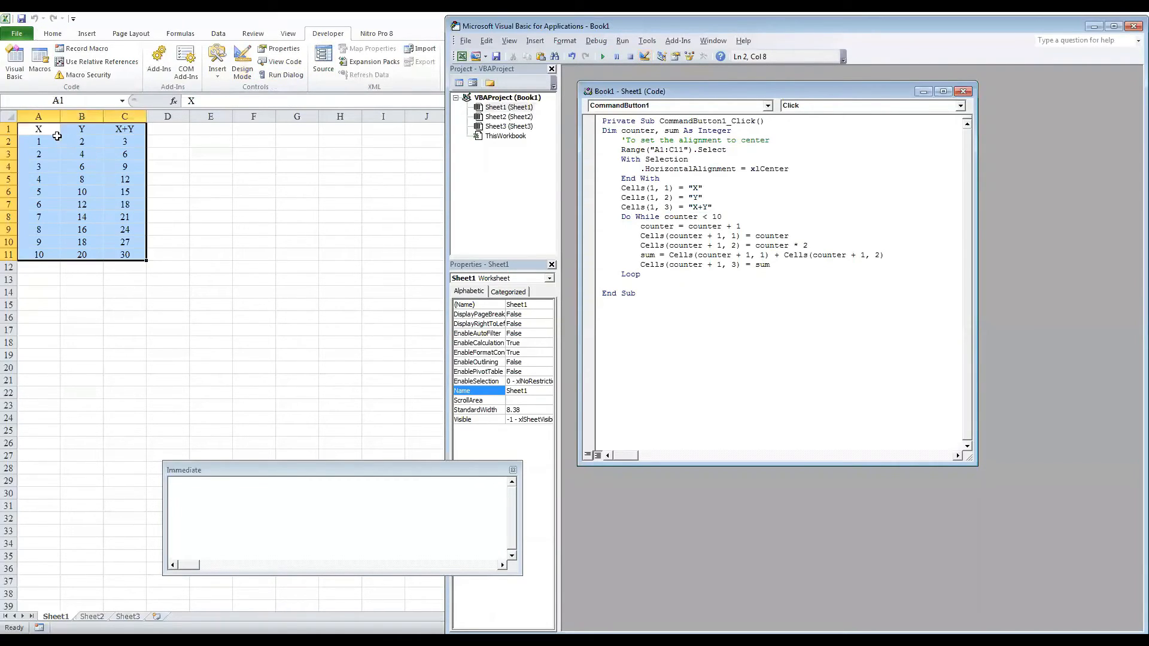